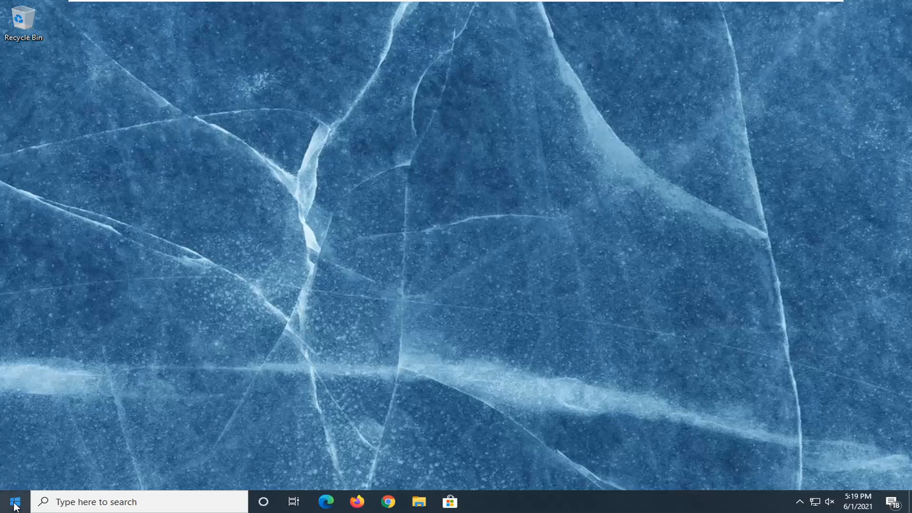
# Search 'system restore' and open the 'Create a restore point' result.
pyautogui.write('system restore')
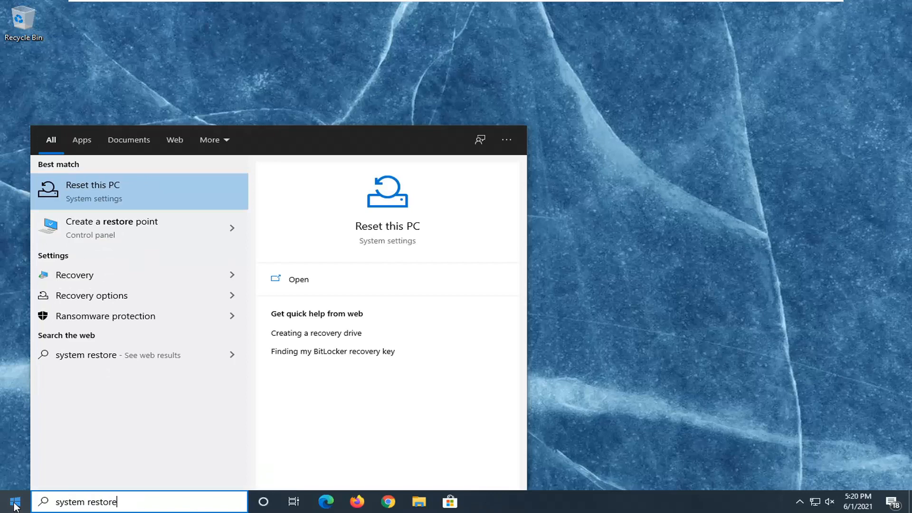
pyautogui.moveTo(55, 151)
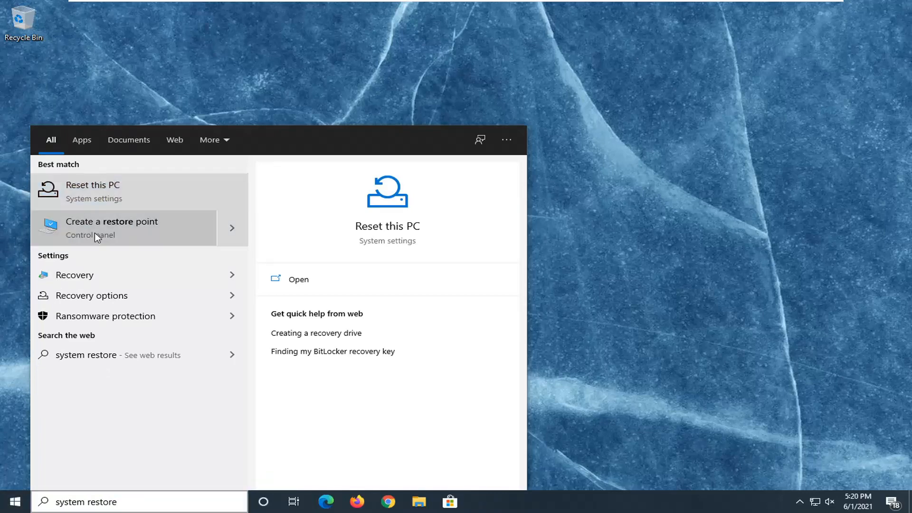
pyautogui.click(111, 228)
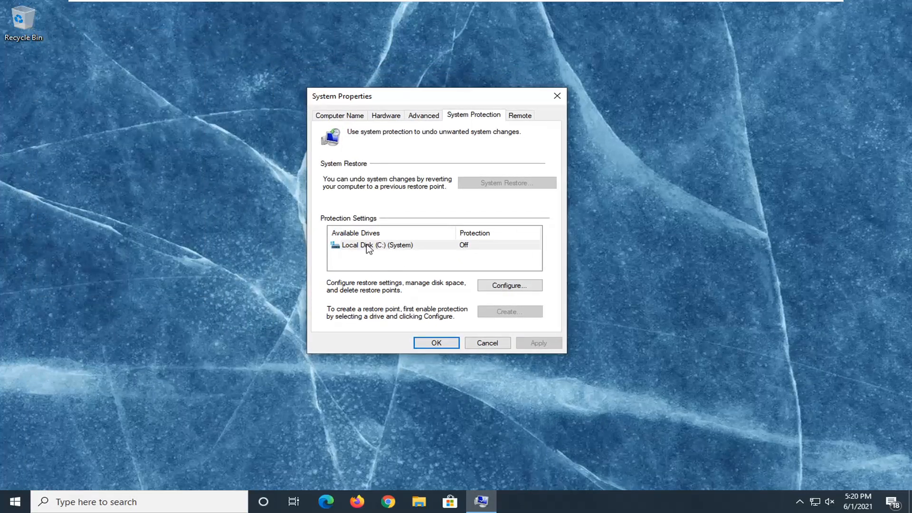
# Turn on system protection for Local Disk (C:).
pyautogui.click(376, 245)
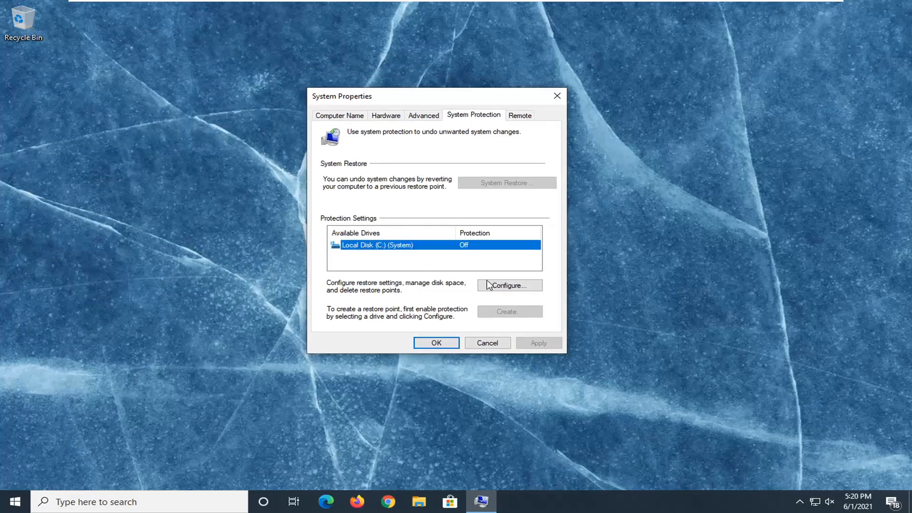
pyautogui.click(509, 285)
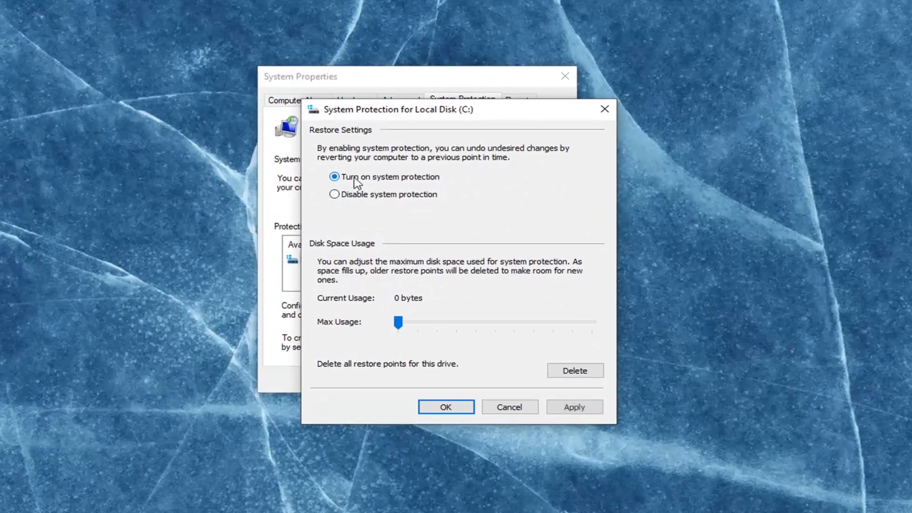
pyautogui.click(445, 407)
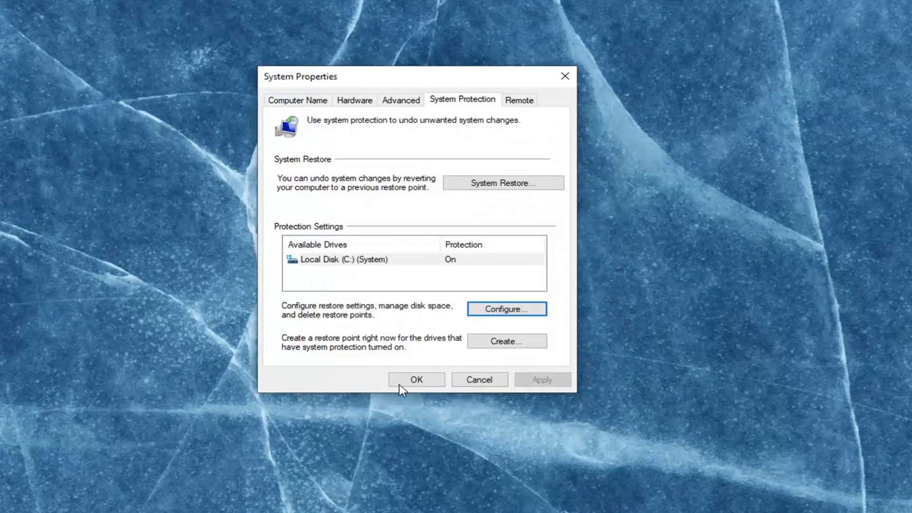
pyautogui.moveTo(301, 186)
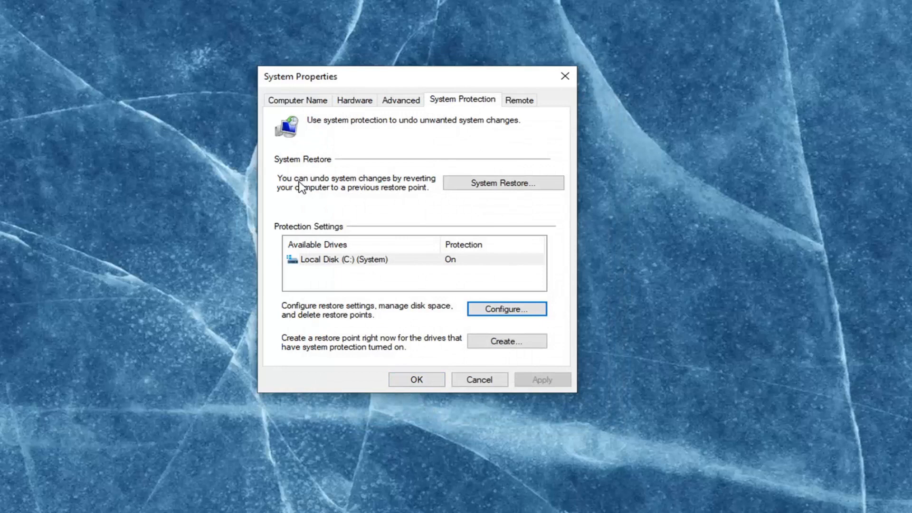
pyautogui.click(343, 259)
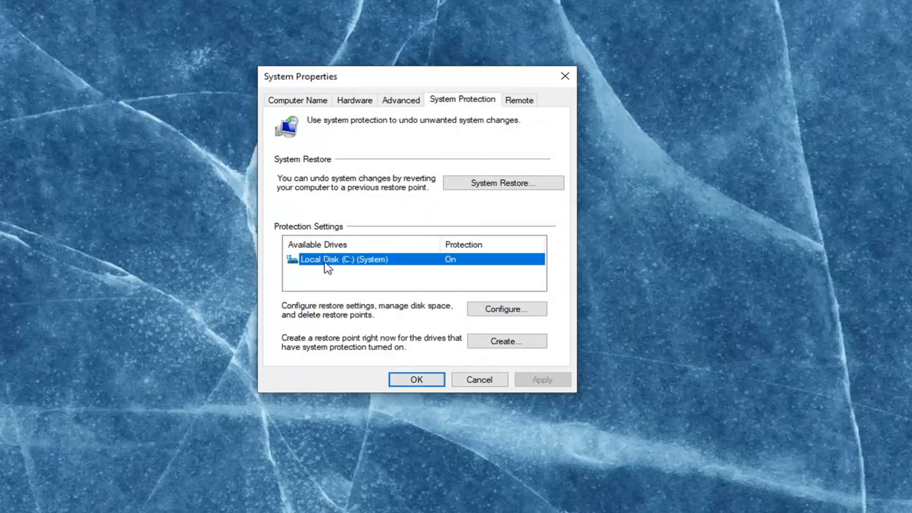
pyautogui.moveTo(334, 276)
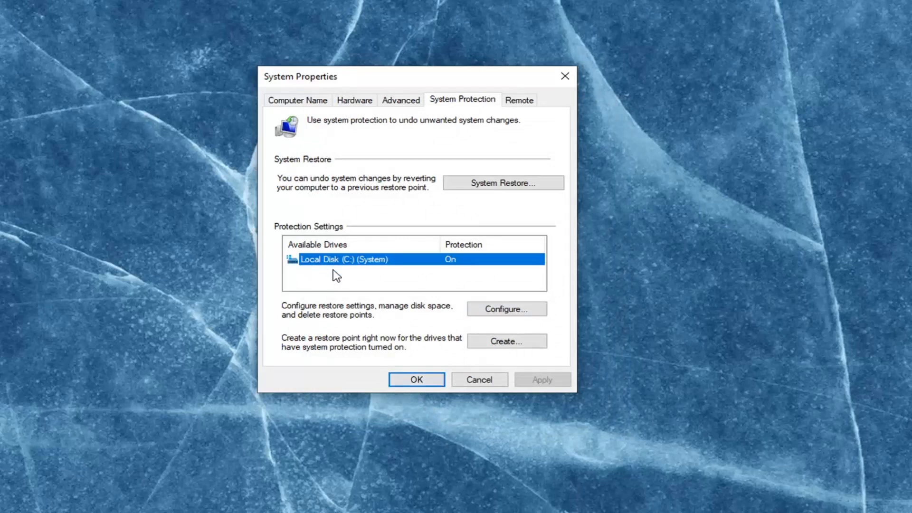
pyautogui.moveTo(323, 278)
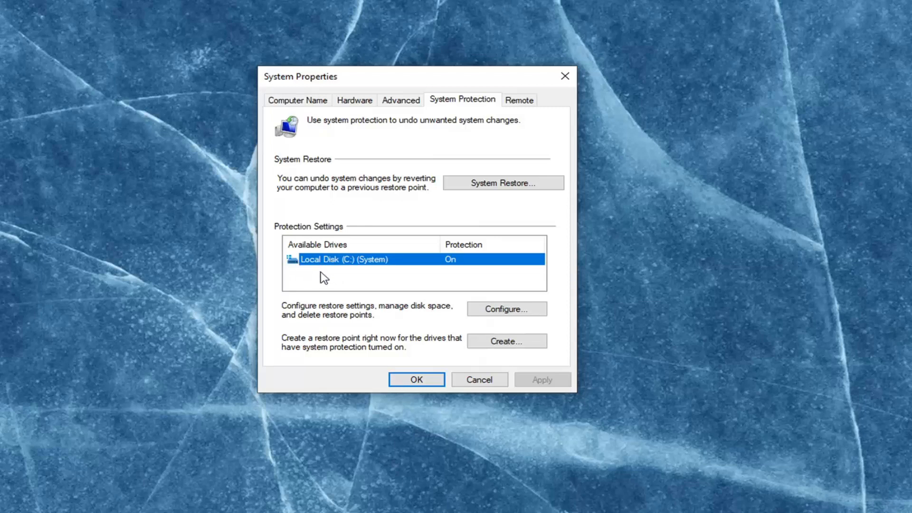
pyautogui.moveTo(324, 264)
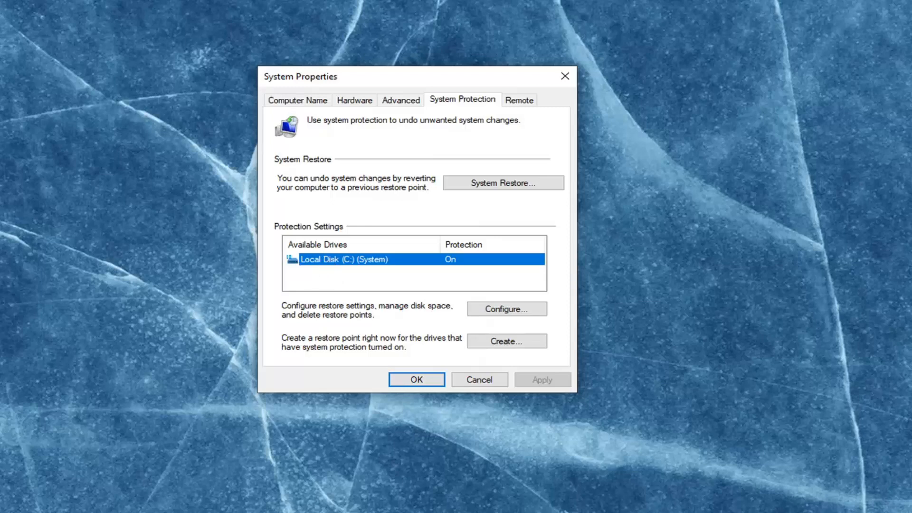
pyautogui.moveTo(345, 269)
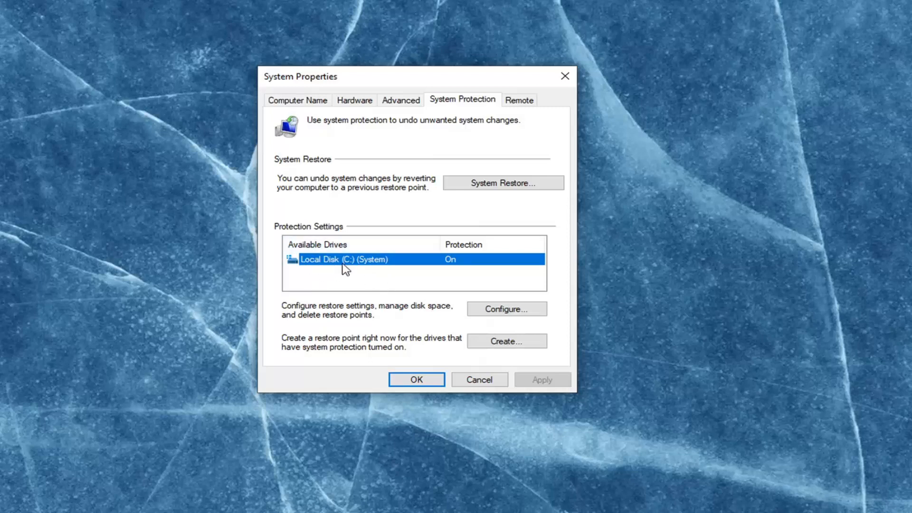
pyautogui.moveTo(430, 305)
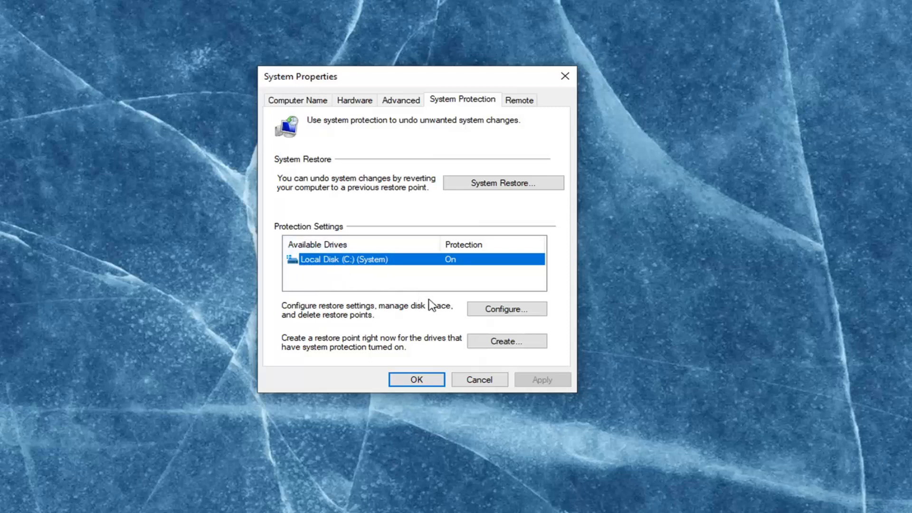
pyautogui.click(505, 309)
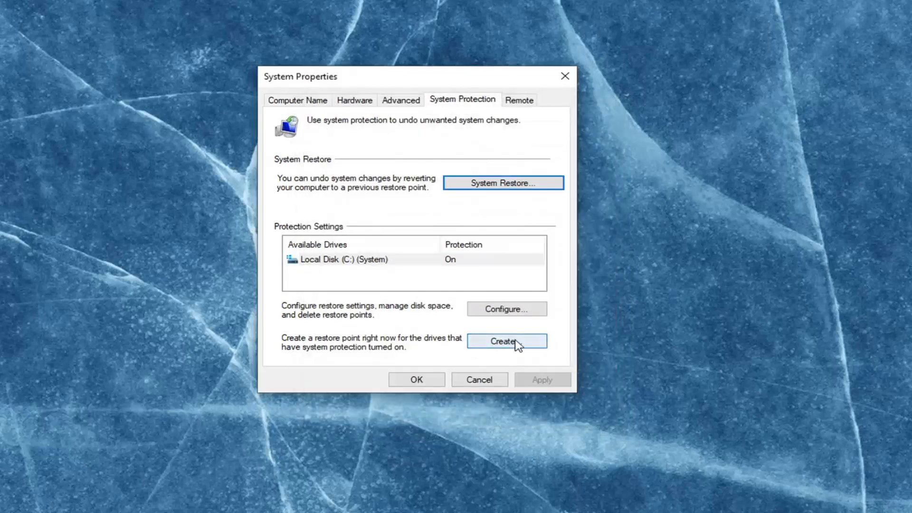
# Create a manual restore point named '1' and dismiss the success message.
pyautogui.click(506, 341)
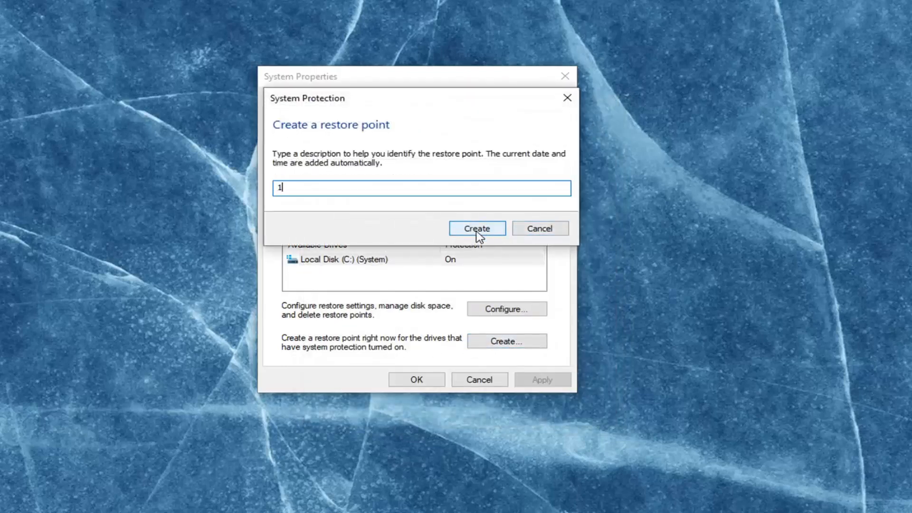
pyautogui.click(477, 228)
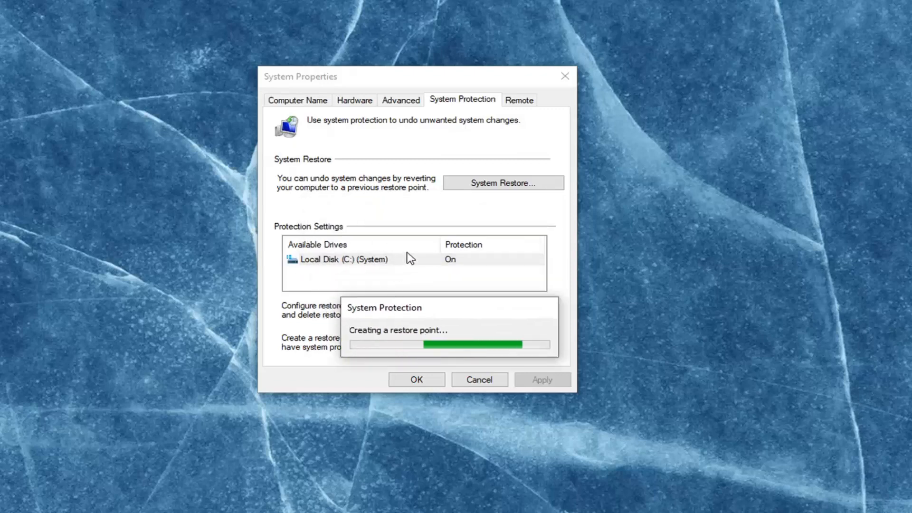
pyautogui.moveTo(410, 290)
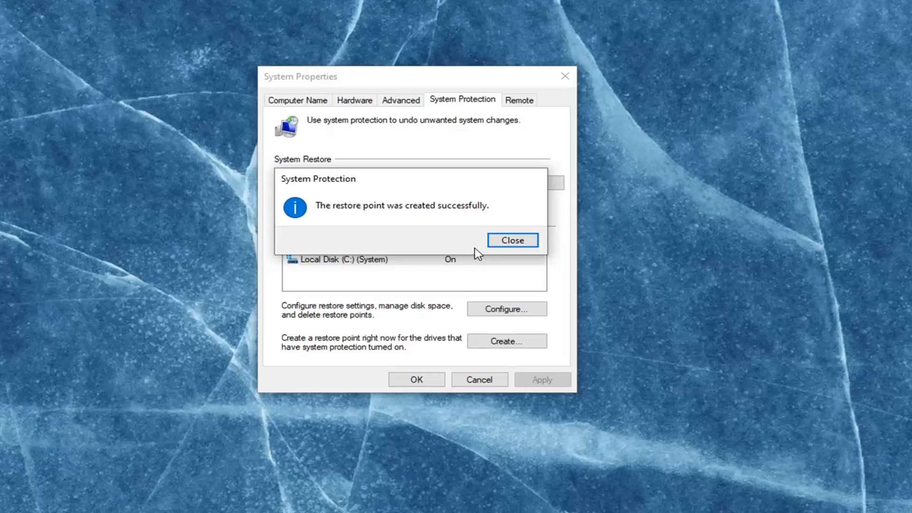
pyautogui.click(511, 240)
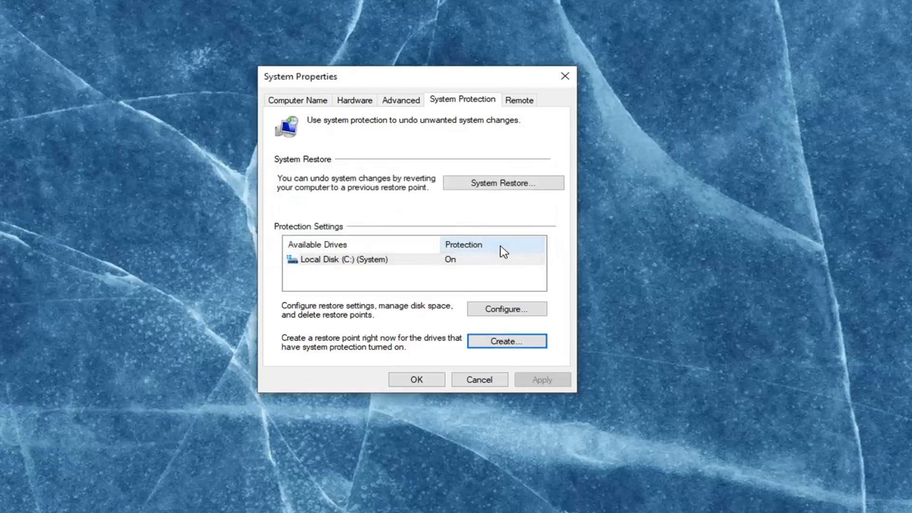
pyautogui.moveTo(502, 182)
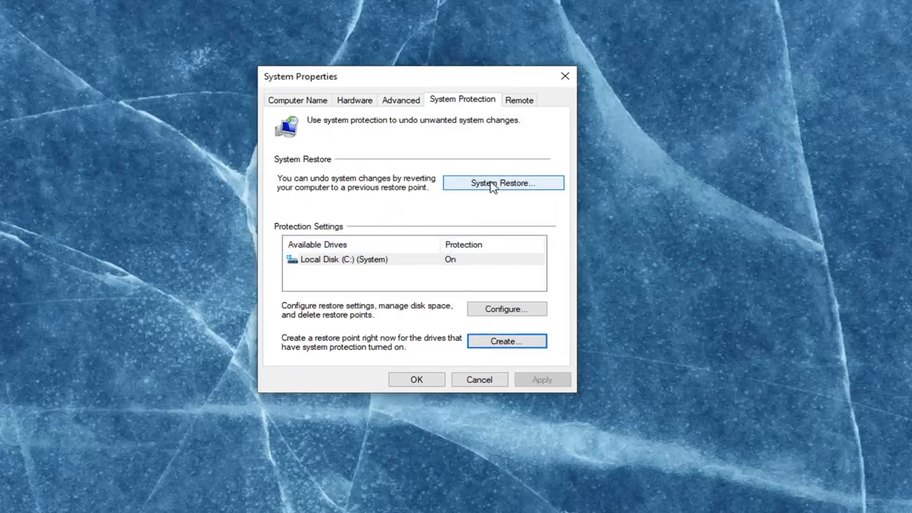
# In the System Restore wizard, select the 5:20:48 PM restore point and confirm it covers Local Disk (C:).
pyautogui.click(503, 183)
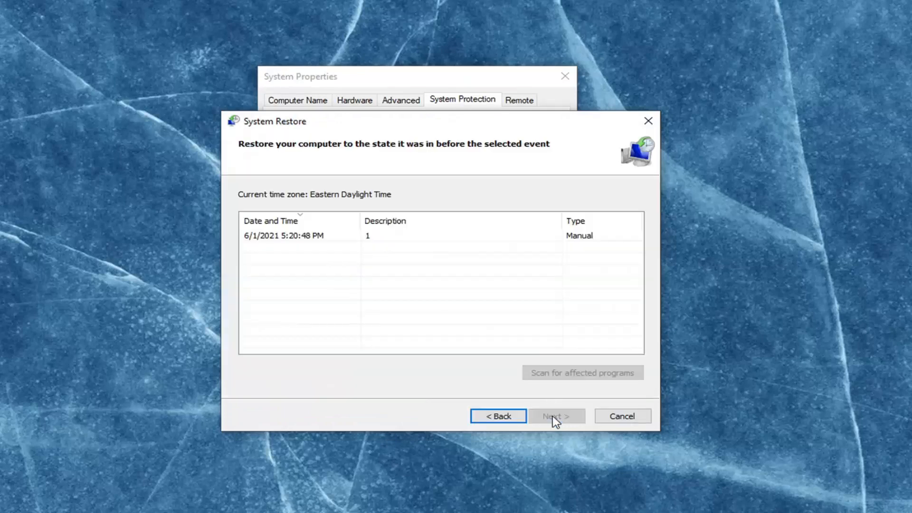
pyautogui.click(283, 236)
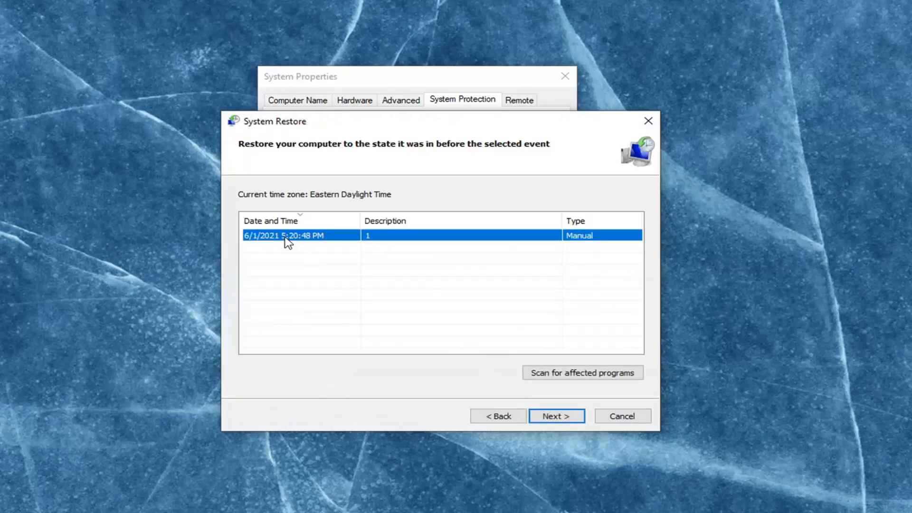
pyautogui.click(556, 417)
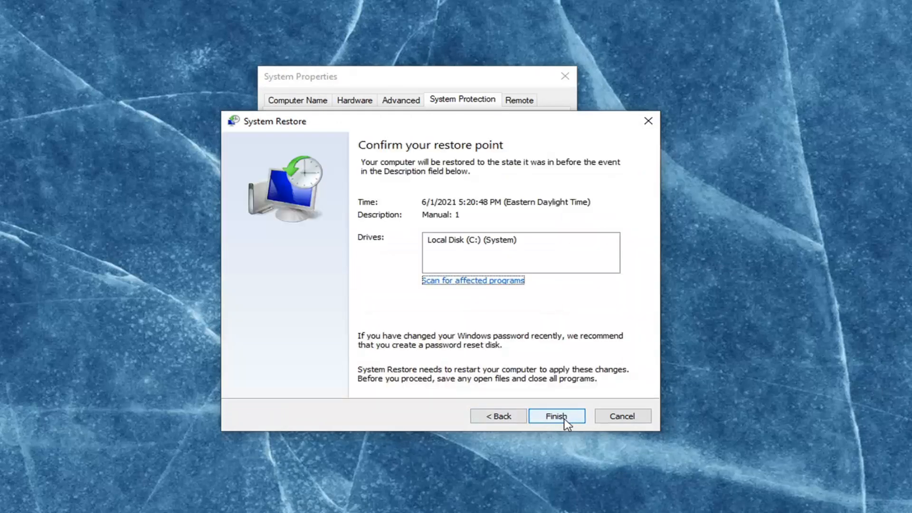
pyautogui.moveTo(459, 261)
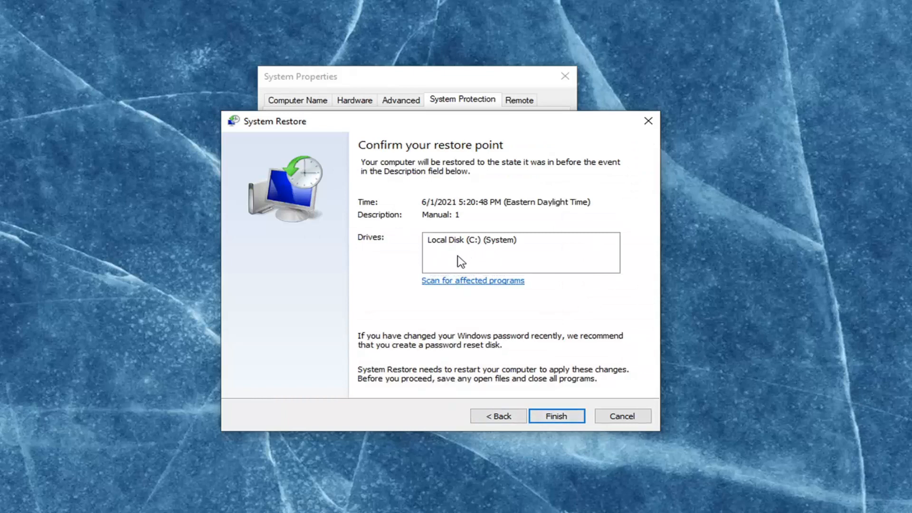
pyautogui.moveTo(446, 250)
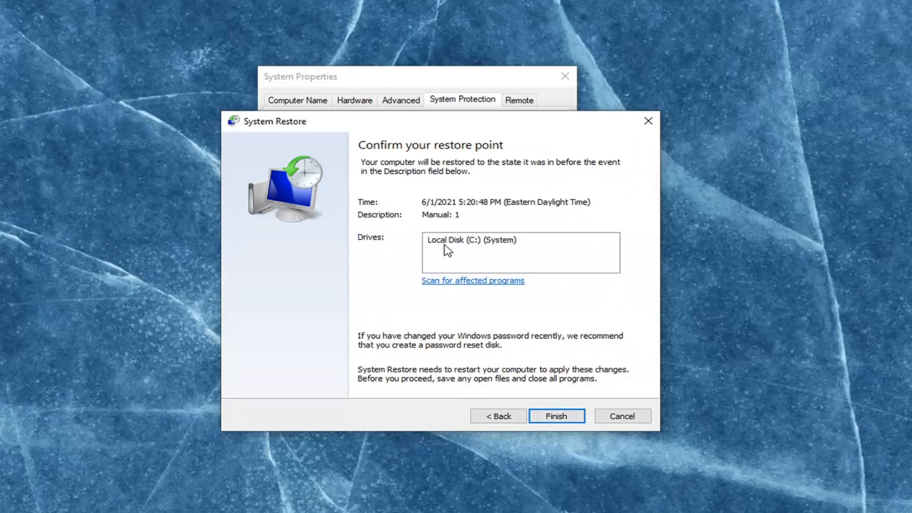
pyautogui.click(472, 239)
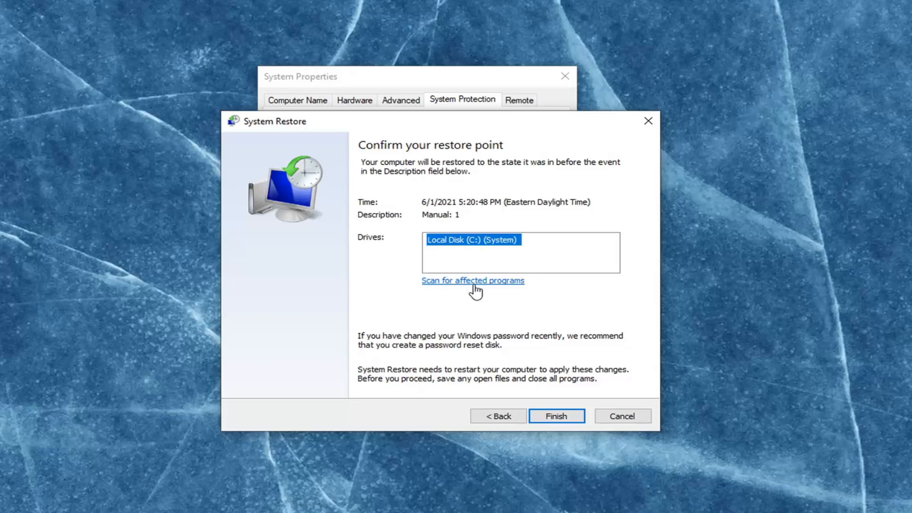
# Check the affected programs, cancel the wizard, and close System Properties.
pyautogui.click(472, 280)
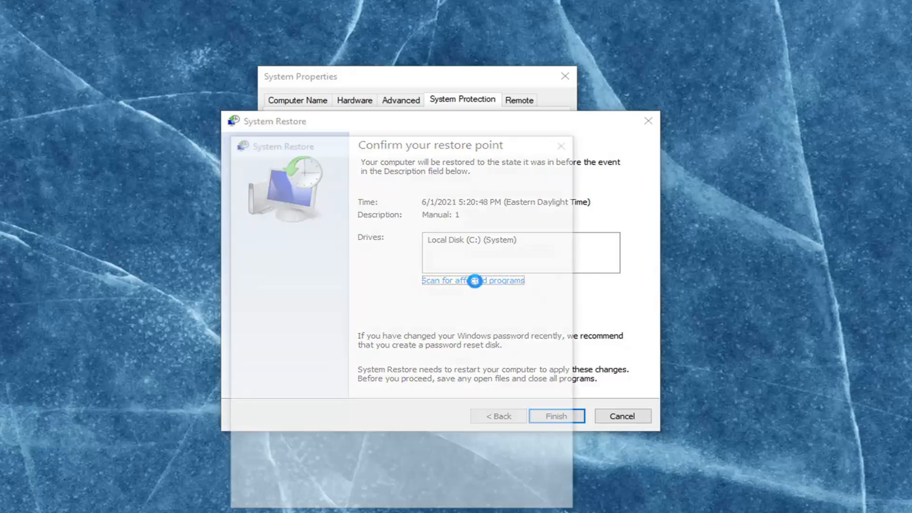
pyautogui.click(472, 279)
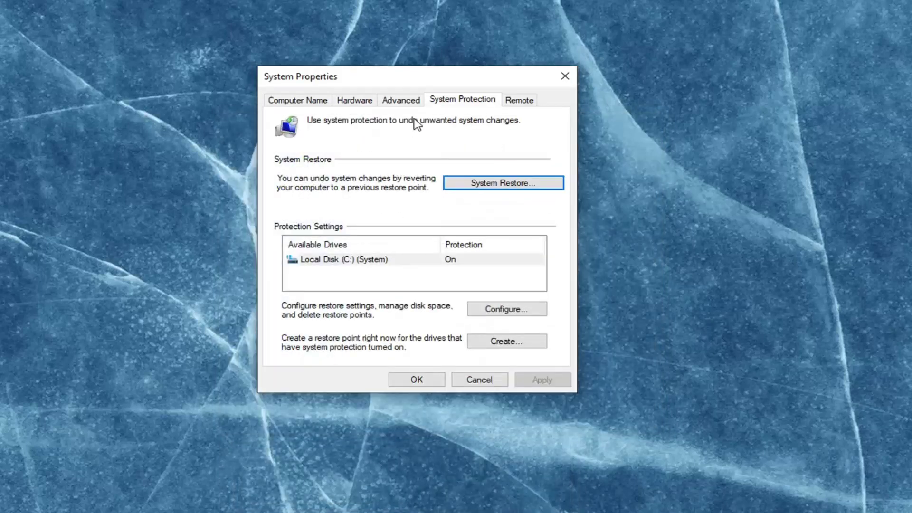
pyautogui.click(416, 379)
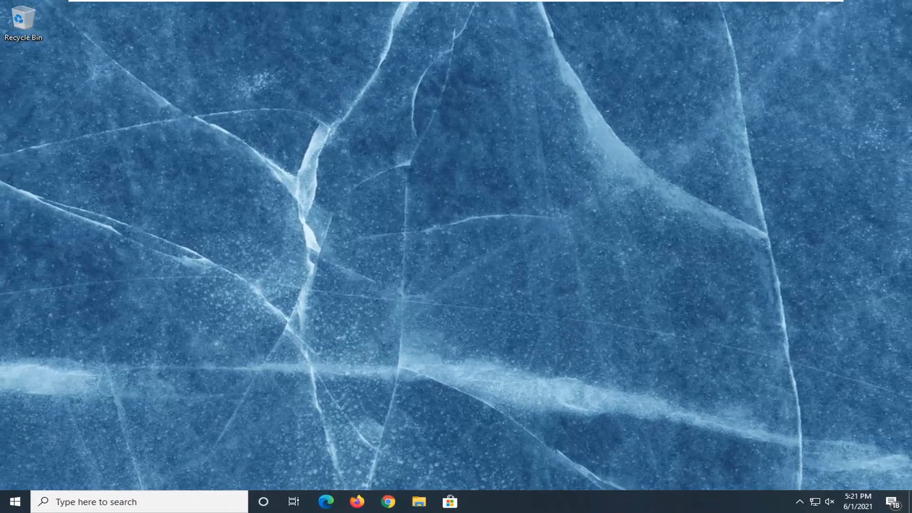